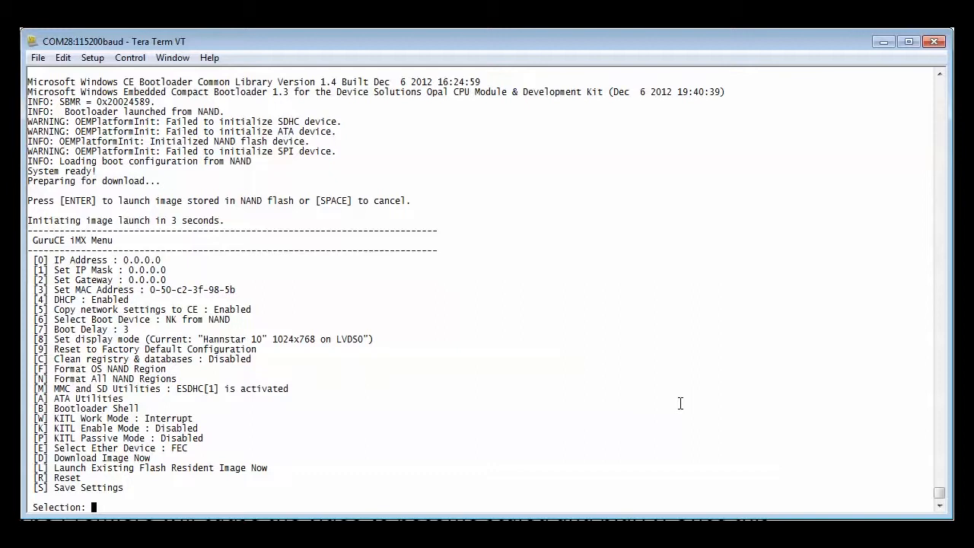
{"action": "type", "text": "8"}
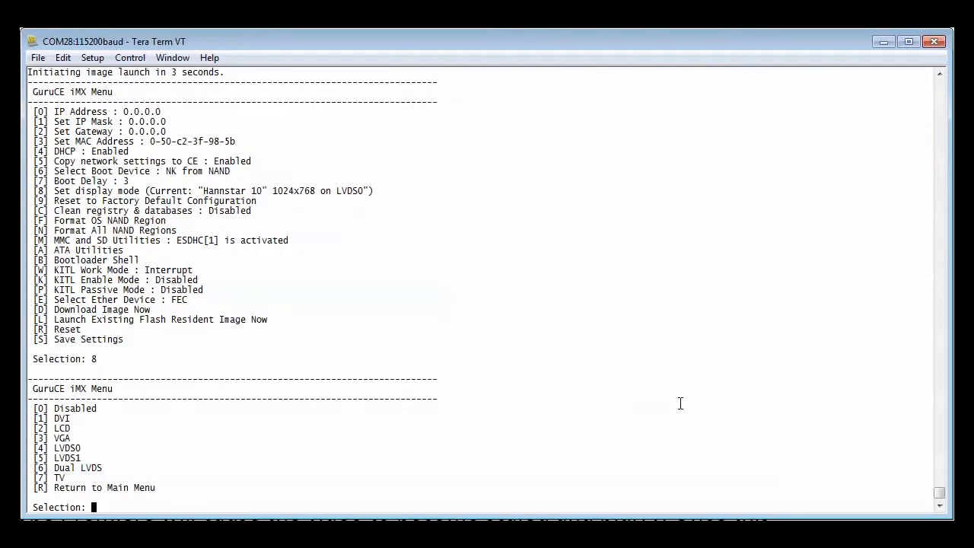
{"action": "type", "text": "3"}
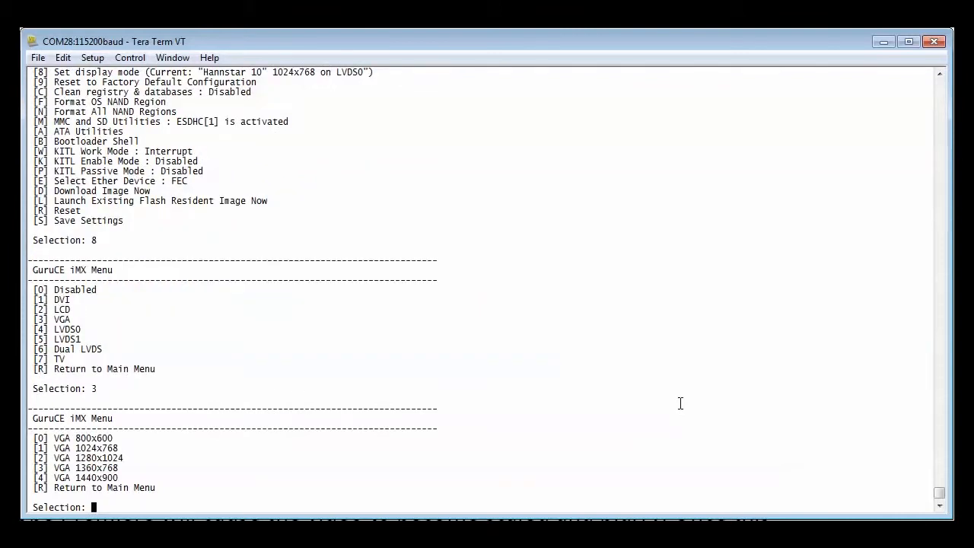
{"action": "type", "text": "2"}
{"action": "type", "text": "r"}
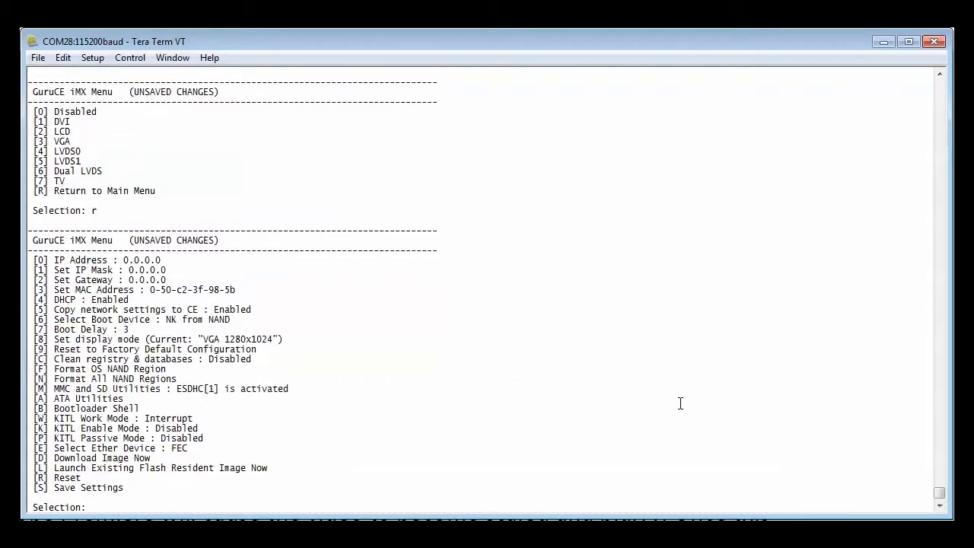
{"action": "type", "text": "s"}
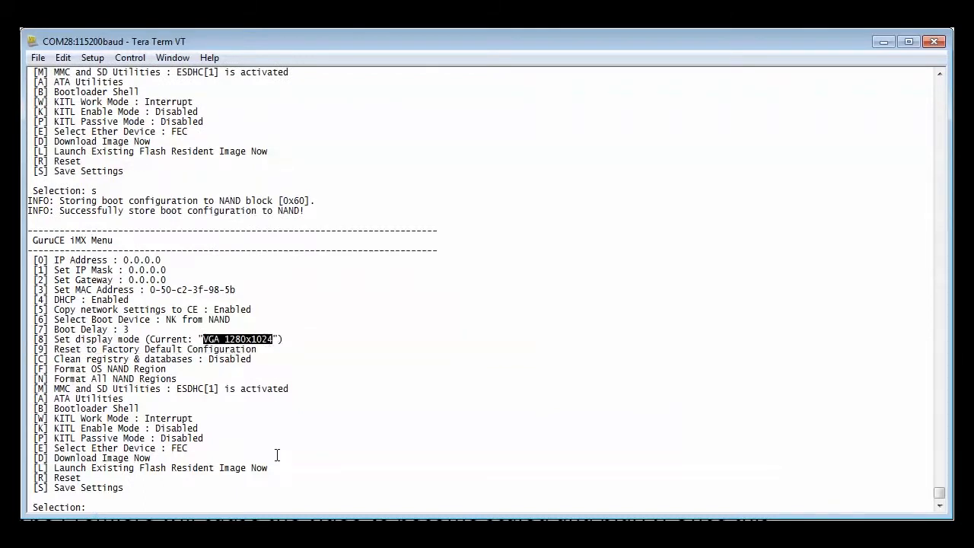
{"action": "type", "text": "l"}
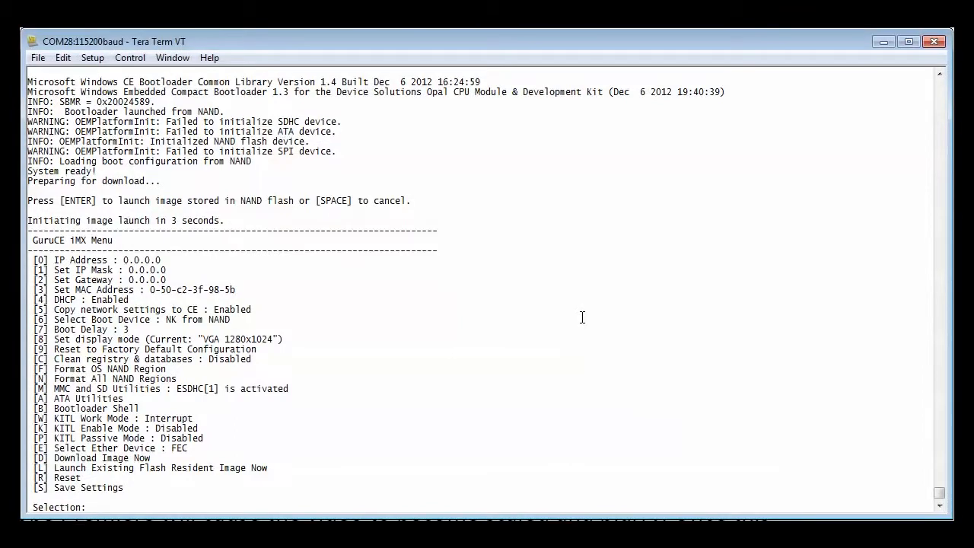
{"action": "type", "text": "8"}
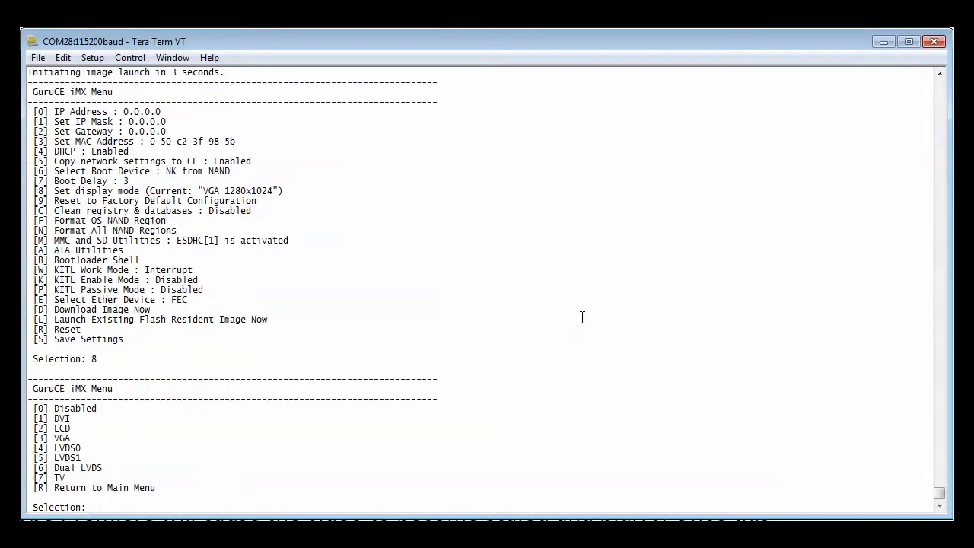
{"action": "type", "text": "2"}
{"action": "type", "text": "r"}
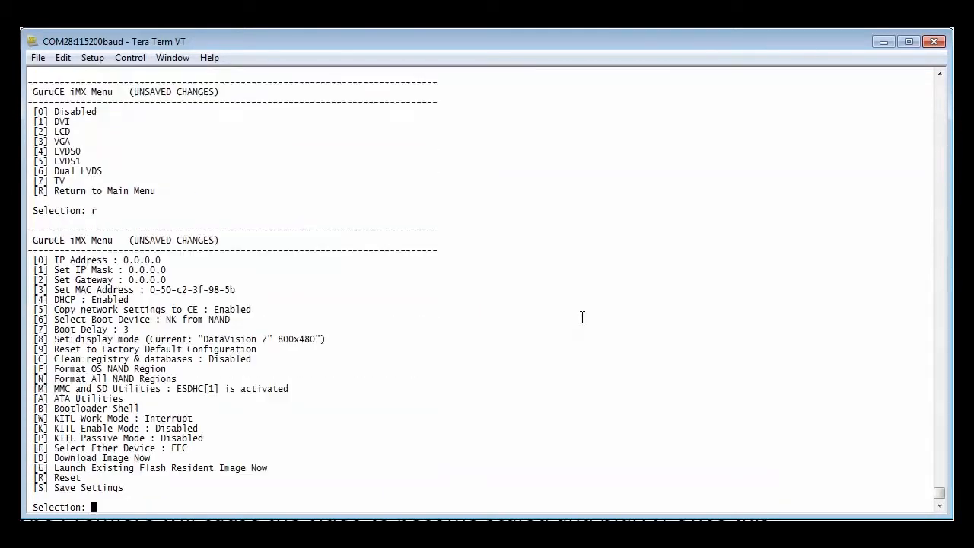
{"action": "type", "text": "s"}
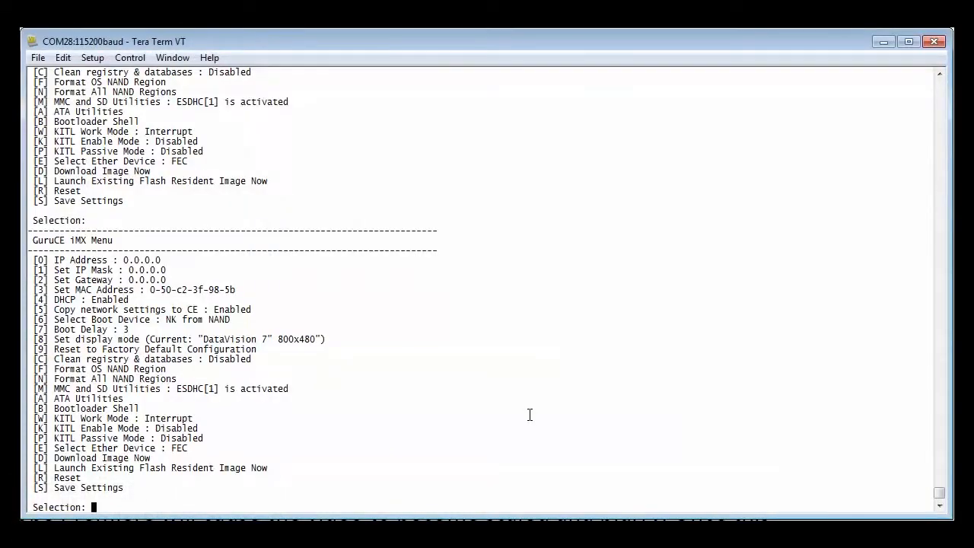
{"action": "type", "text": "8"}
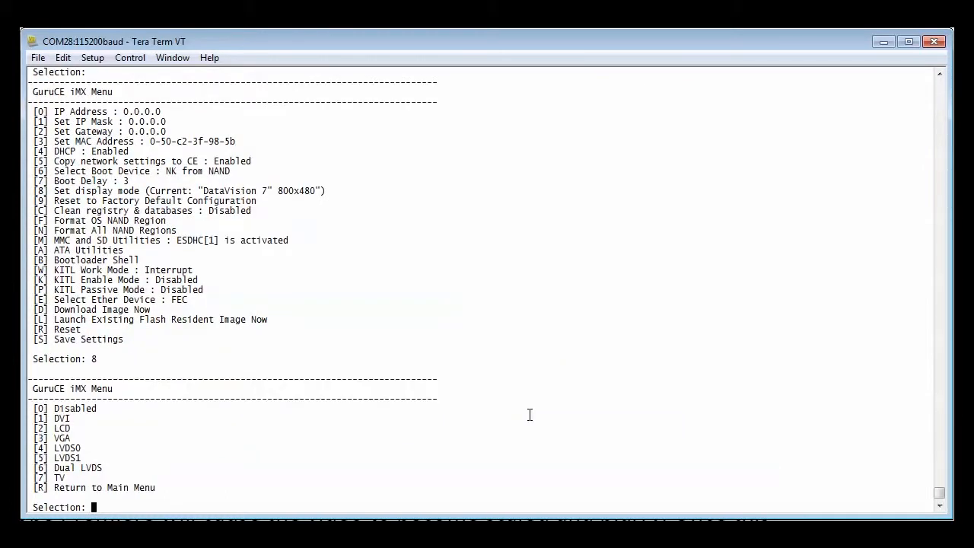
{"action": "type", "text": "4"}
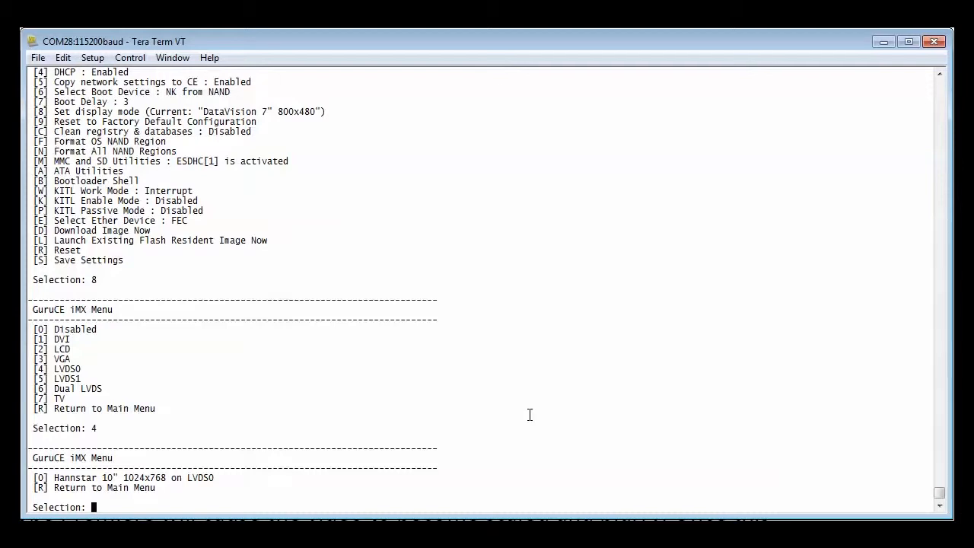
{"action": "type", "text": "0"}
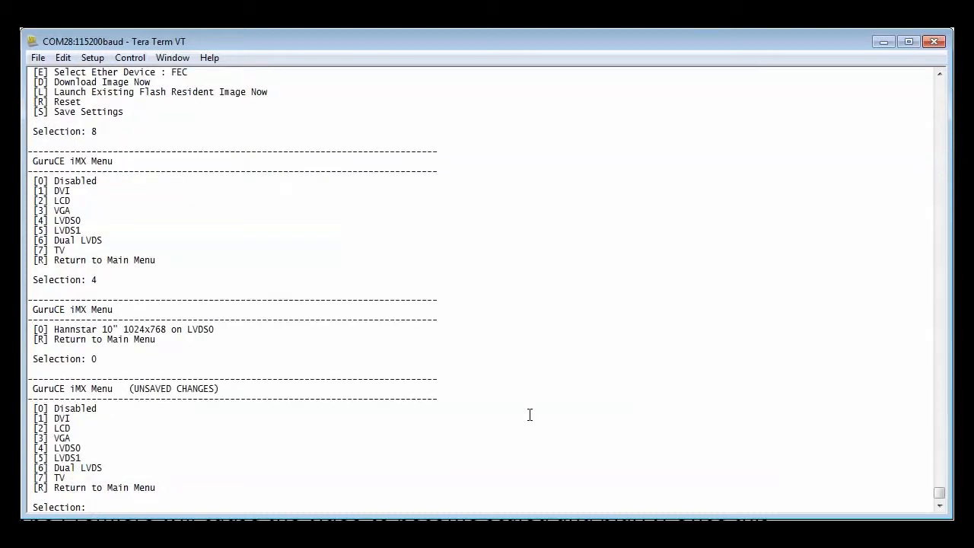
{"action": "type", "text": "r"}
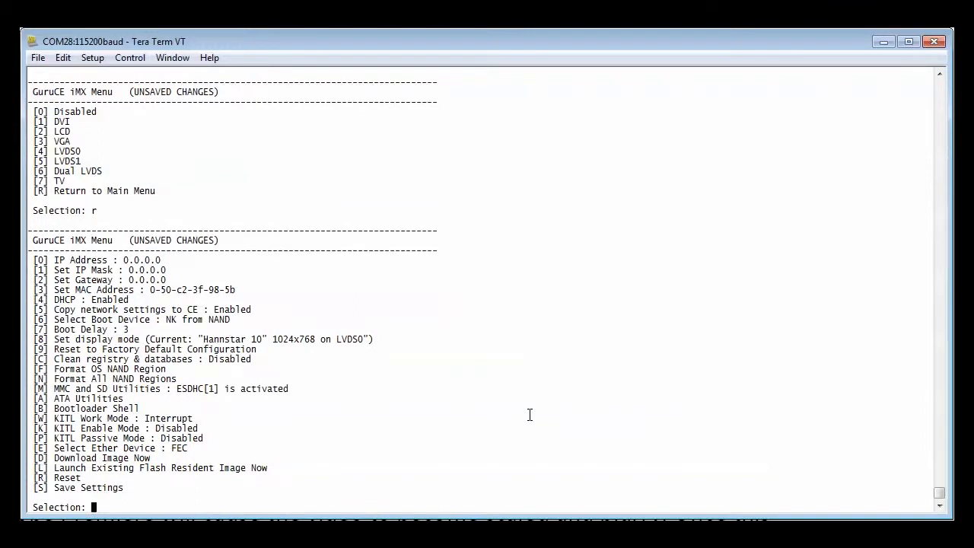